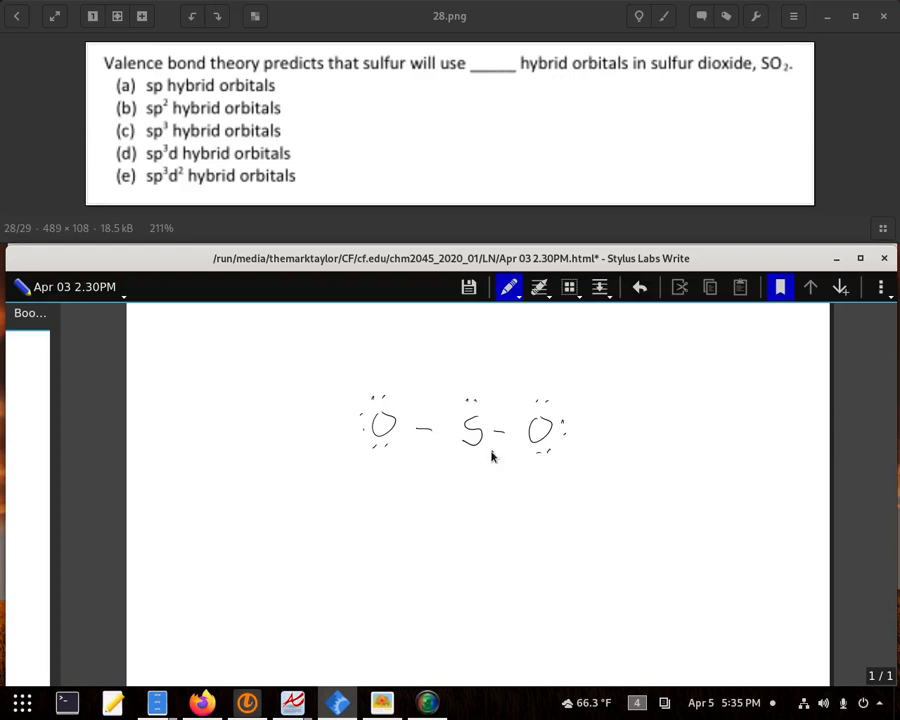
mouse_move(360, 373)
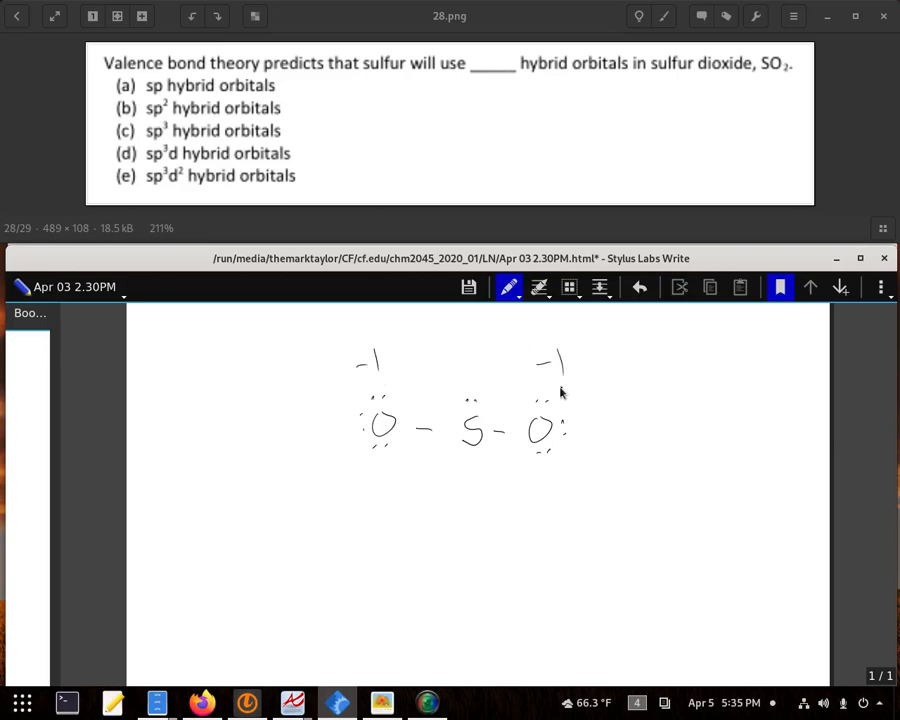
mouse_move(465, 378)
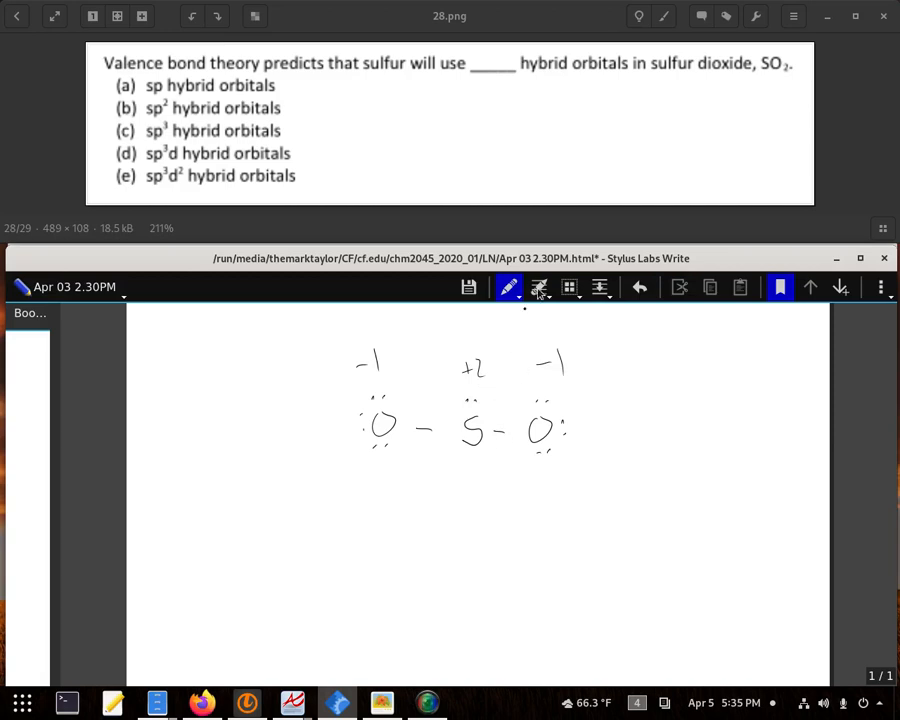
Erase the formal charges and a lone pair, then double the right S–O bond.
left_click(539, 287)
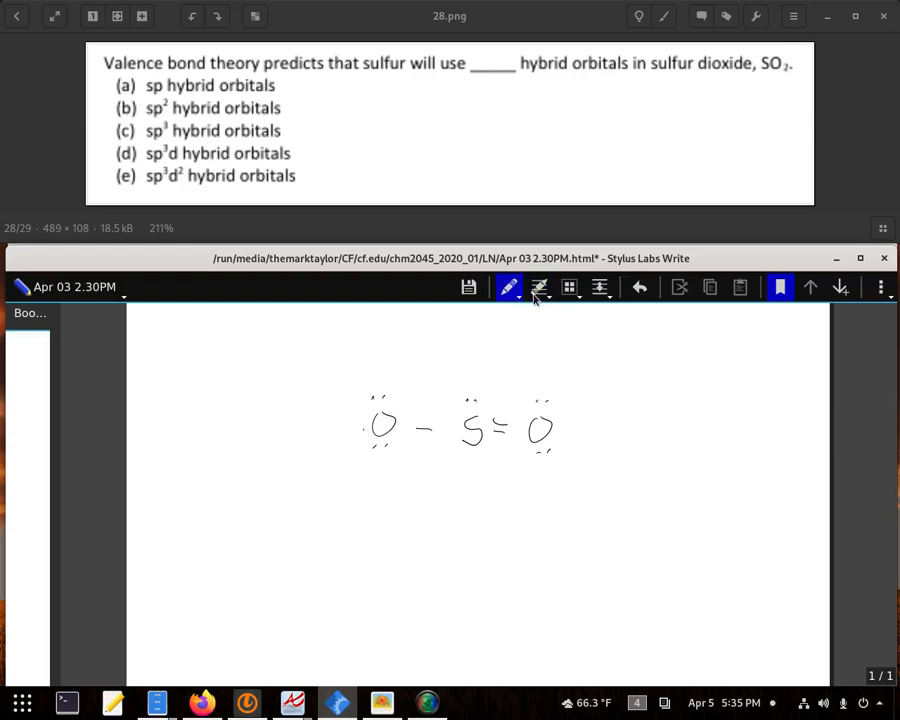
mouse_move(538, 288)
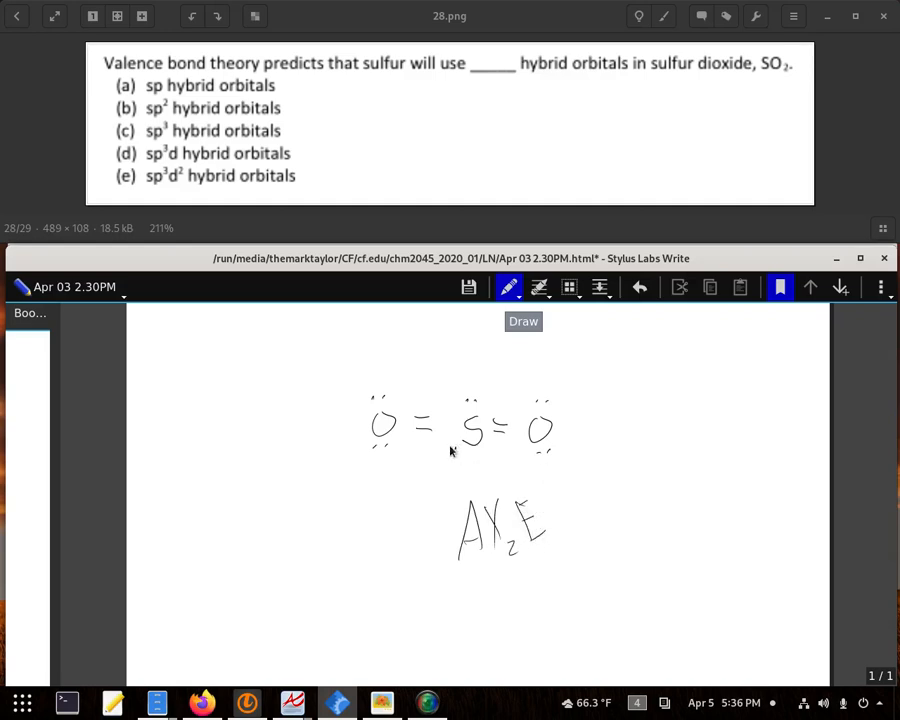
mouse_move(566, 485)
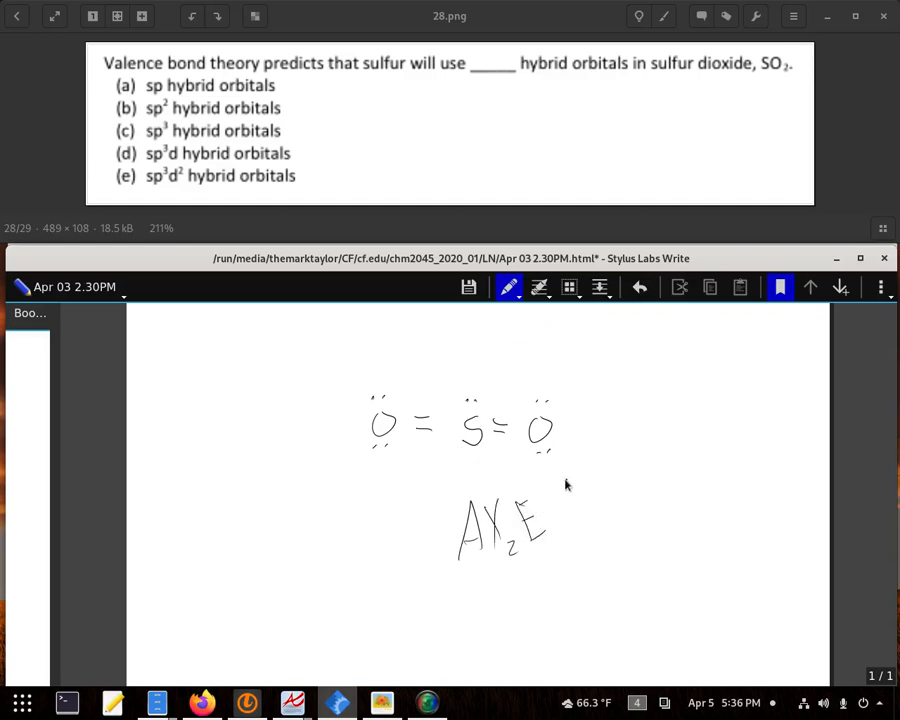